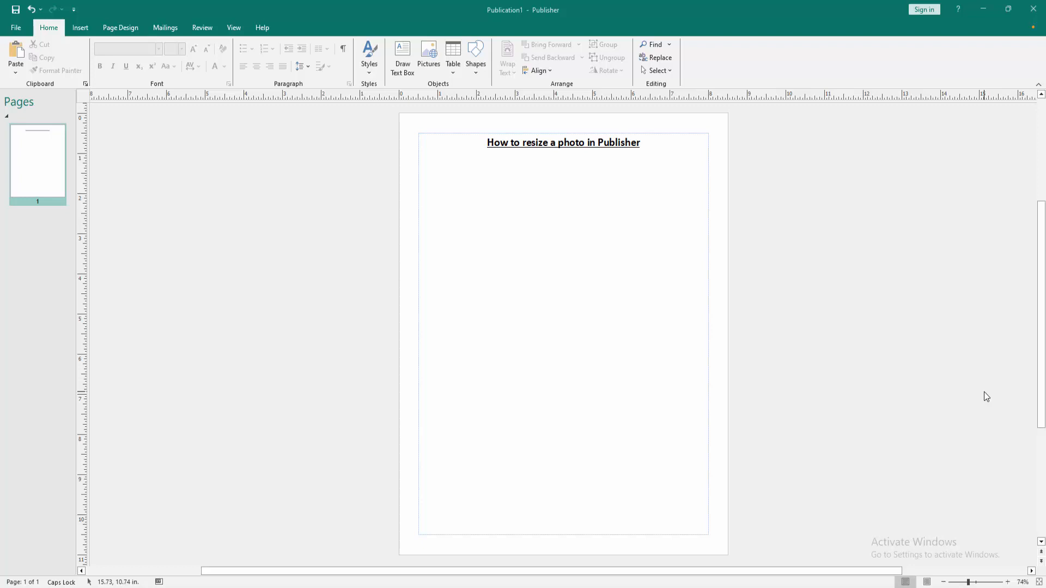
mouse_move(516, 349)
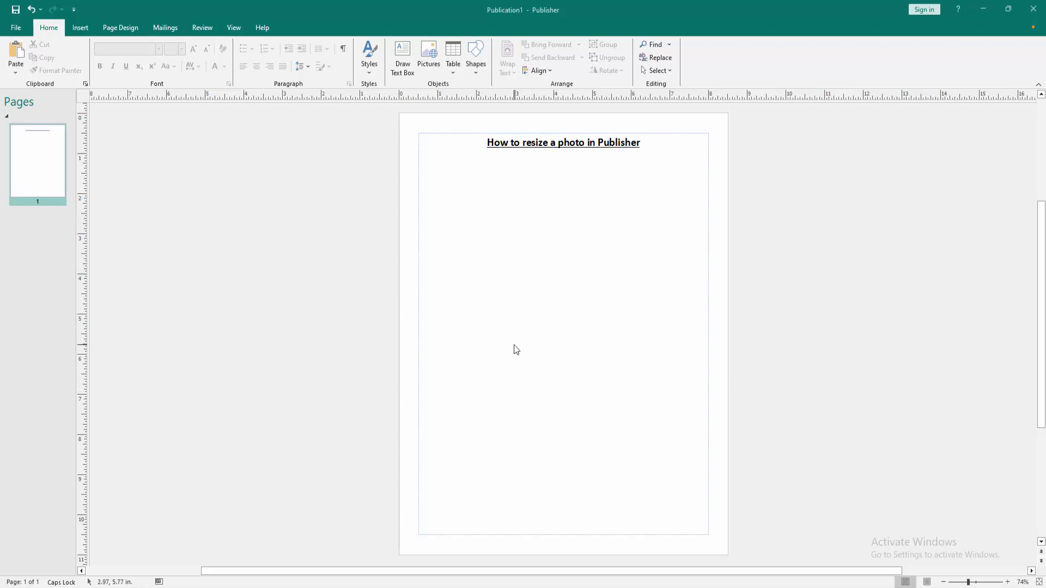
Step: Insert the fern photo IMG_5312 onto the page below the title
click(80, 28)
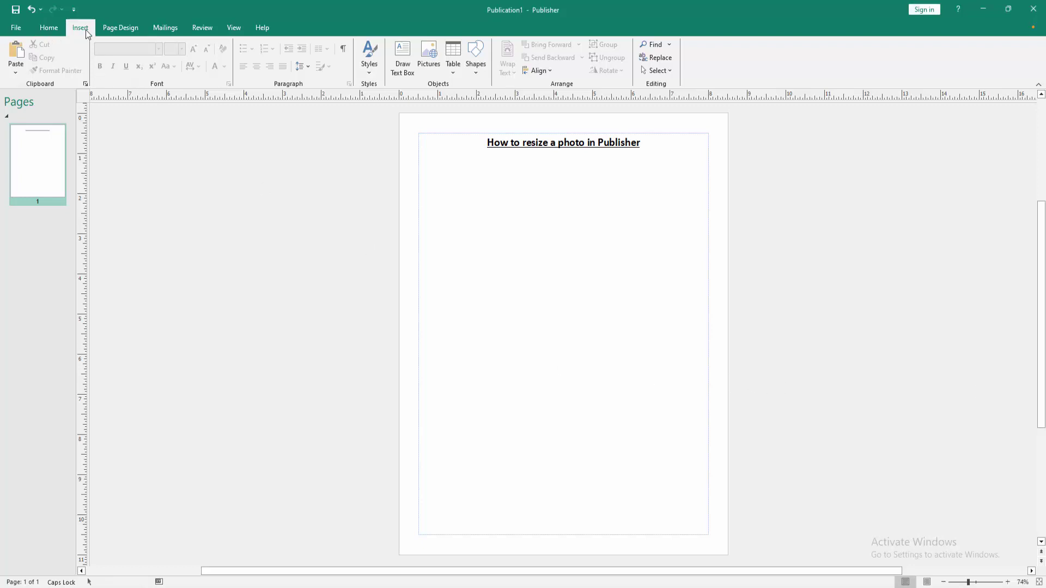
click(428, 51)
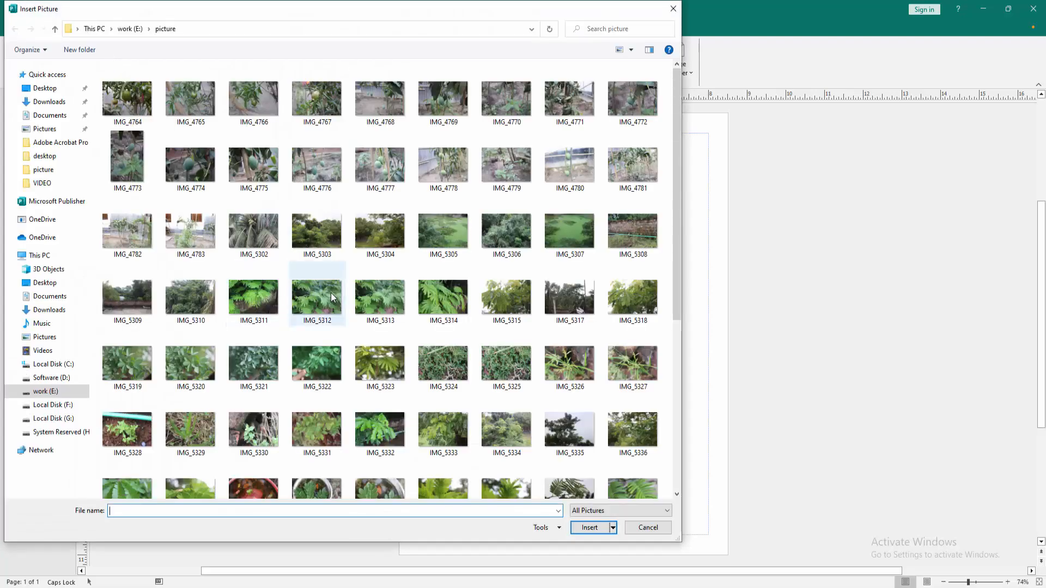
click(316, 298)
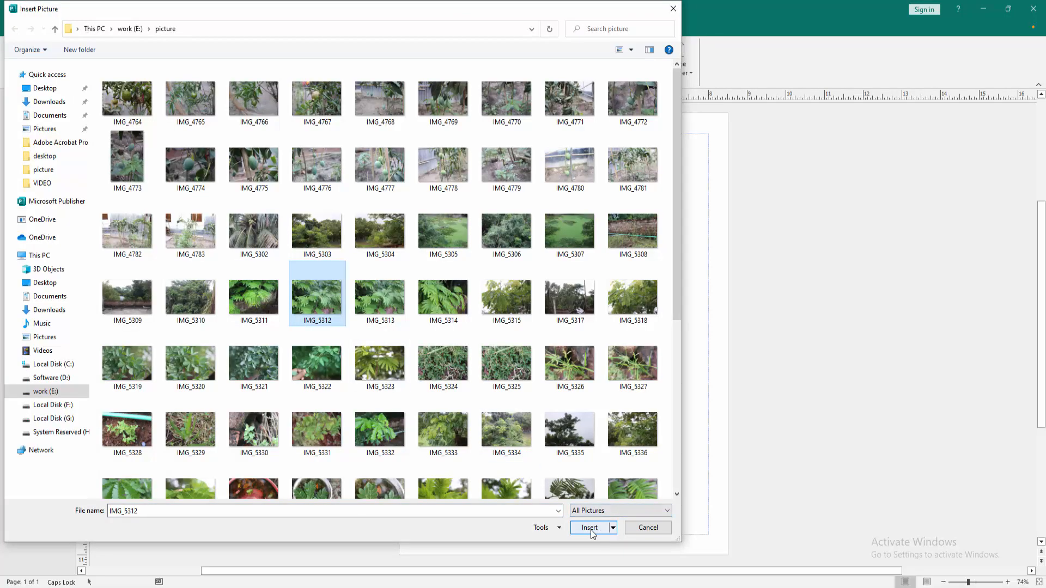
click(589, 527)
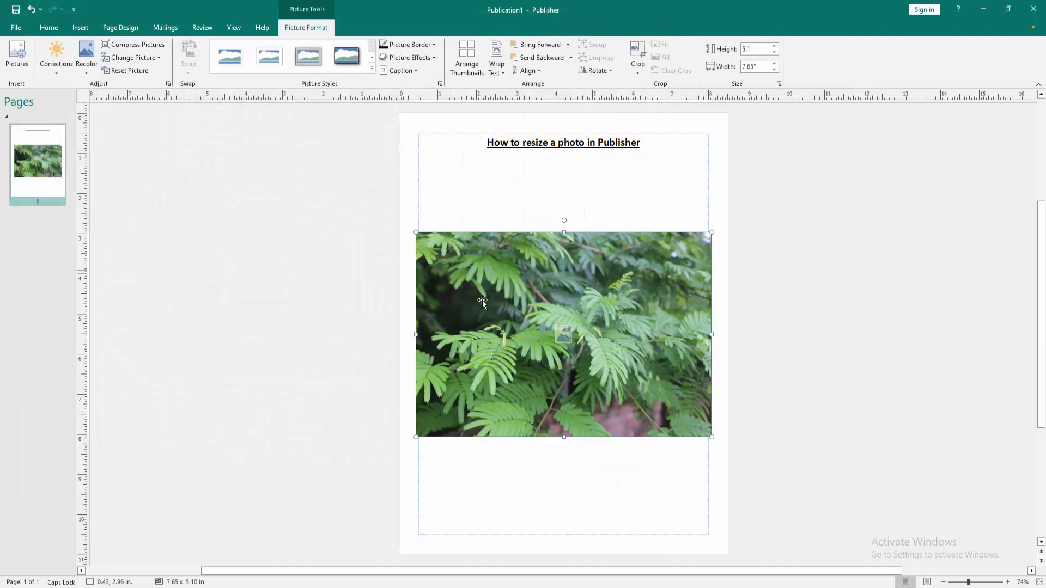
mouse_move(520, 293)
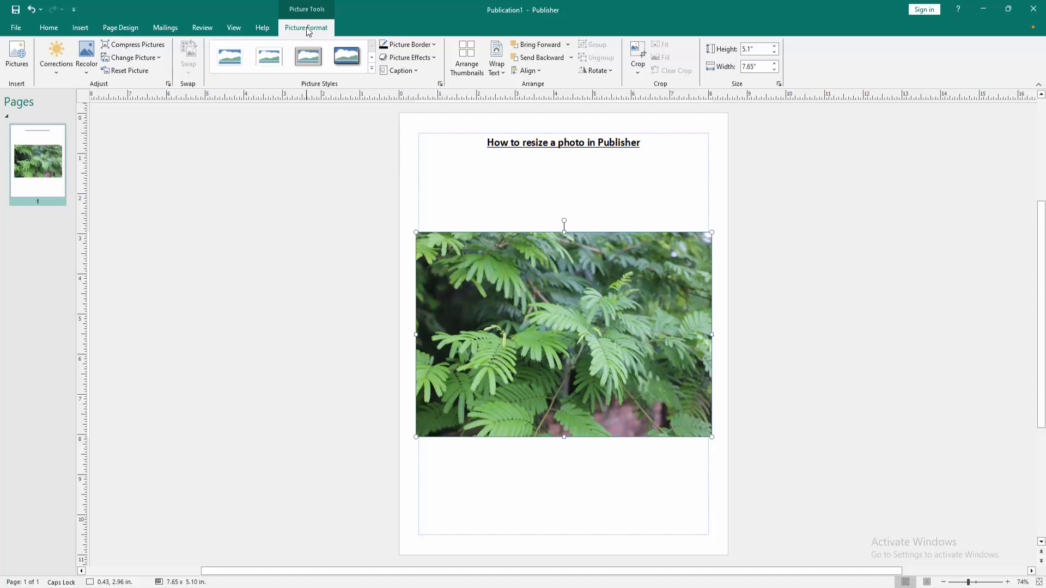
mouse_move(641, 134)
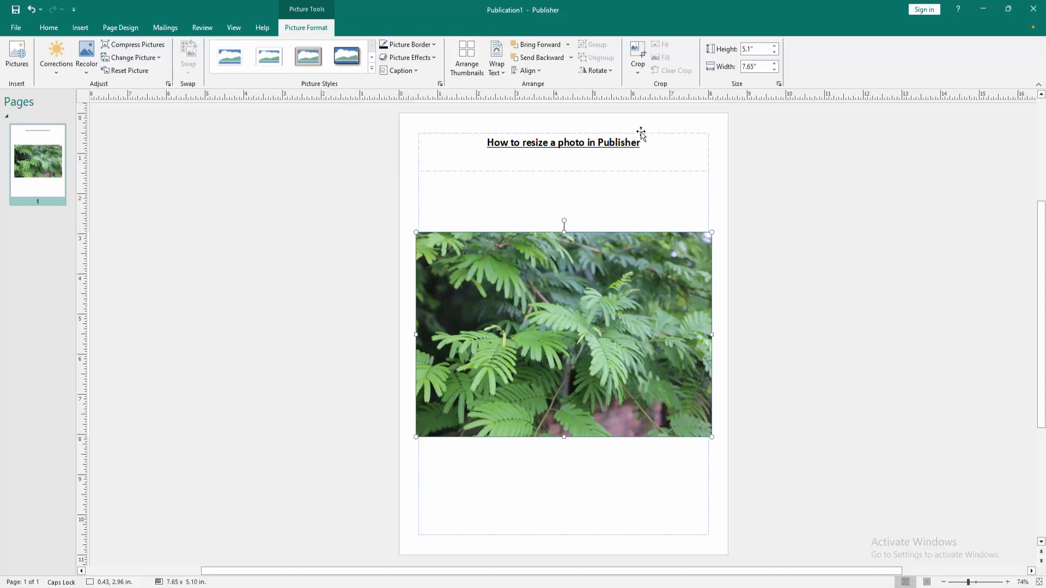
Step: Show the Crop choices for the selected fern photo from Picture Format
click(637, 54)
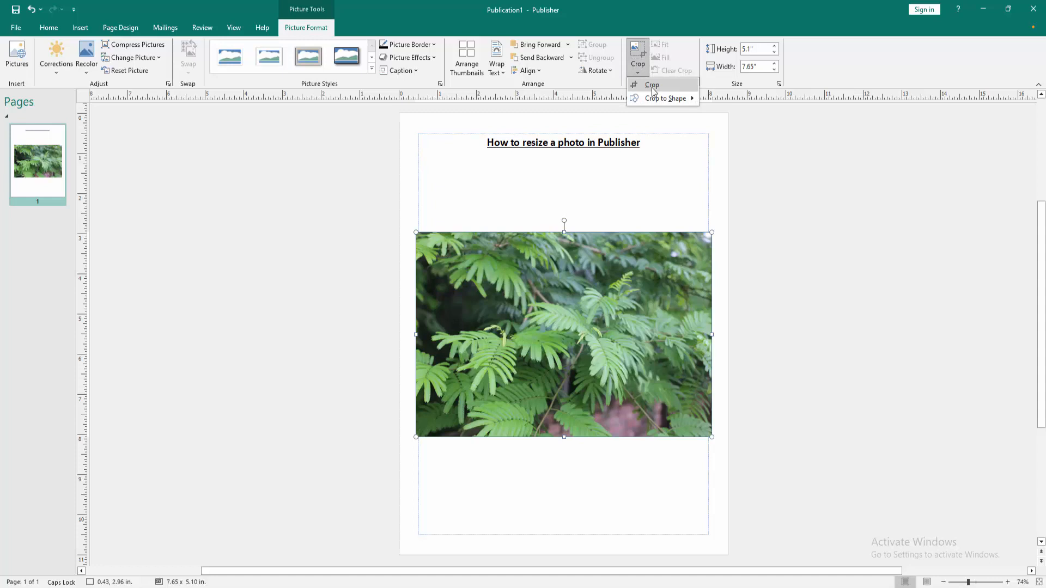
Step: Trim the fern photo's right side so it measures about 5.61 by 4.93 inches
click(651, 85)
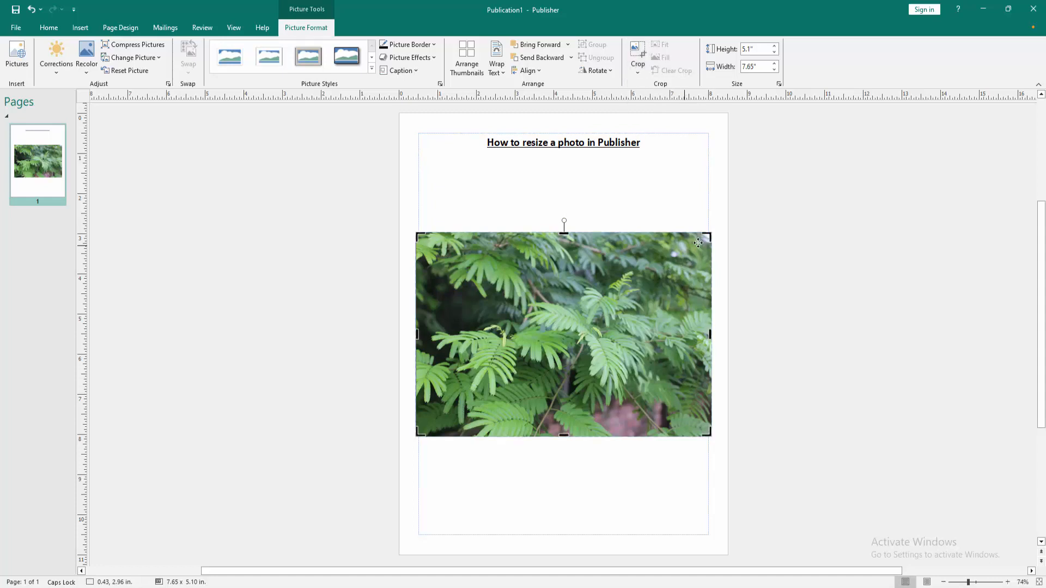
click(637, 51)
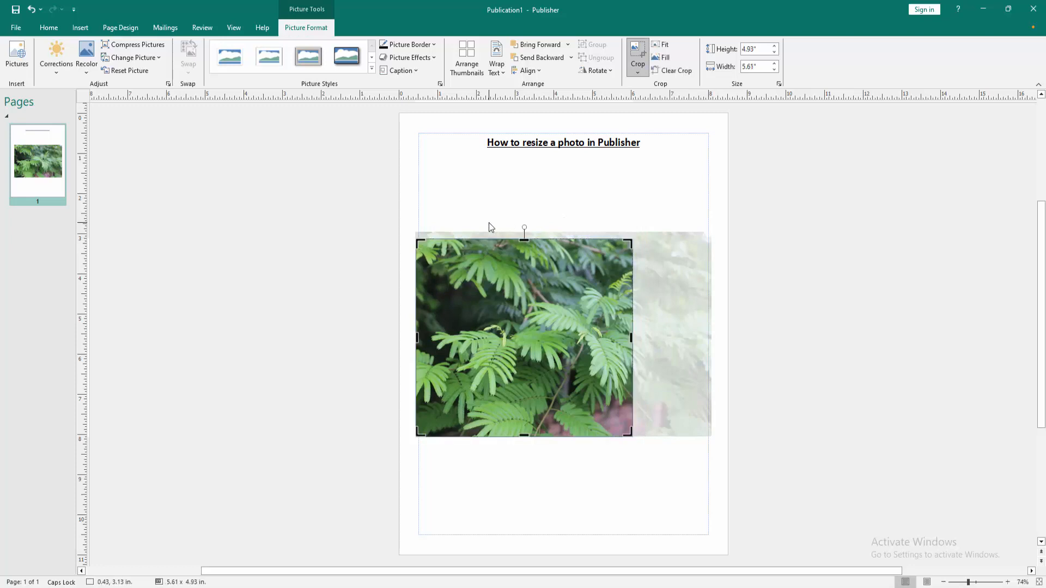
mouse_move(743, 256)
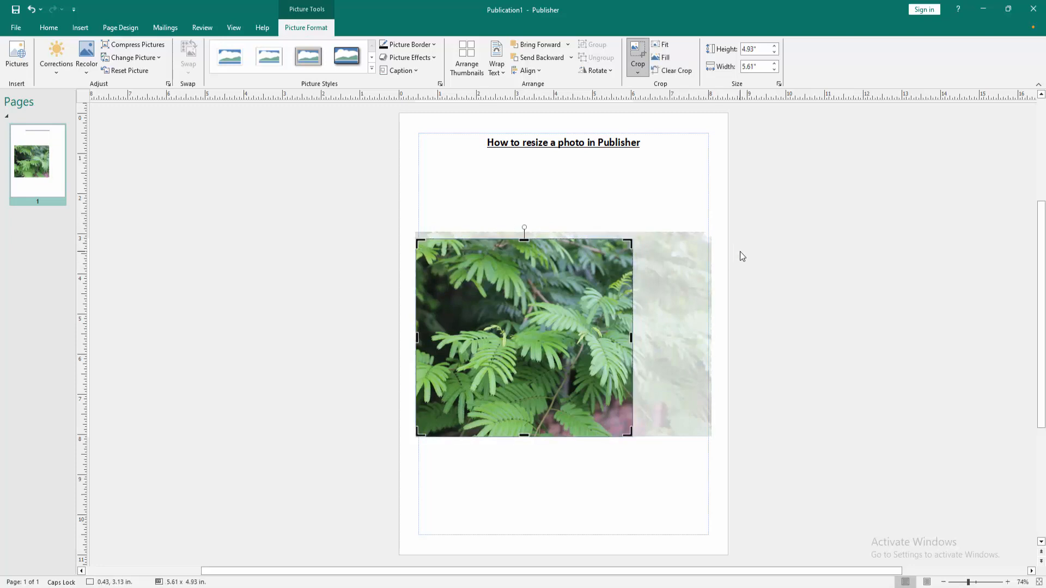